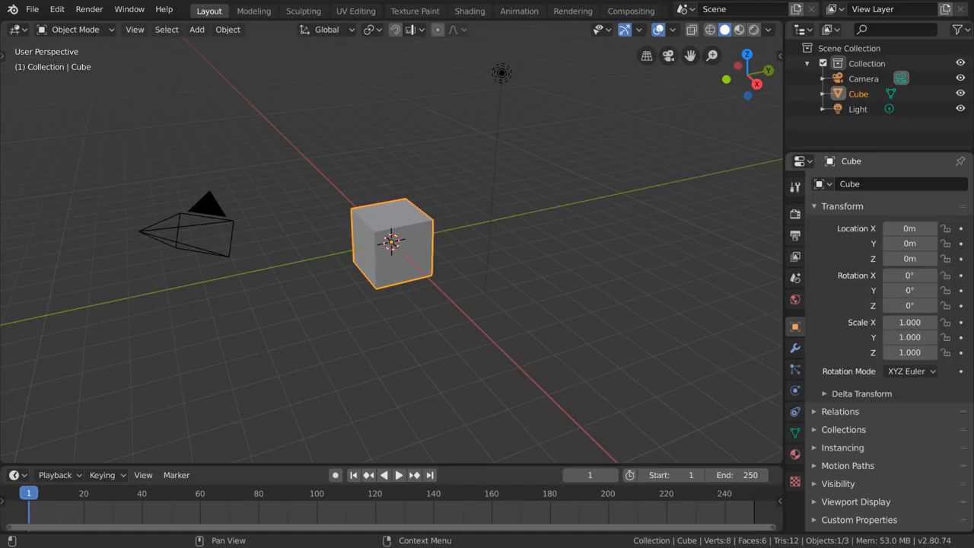
mouse_move(496, 149)
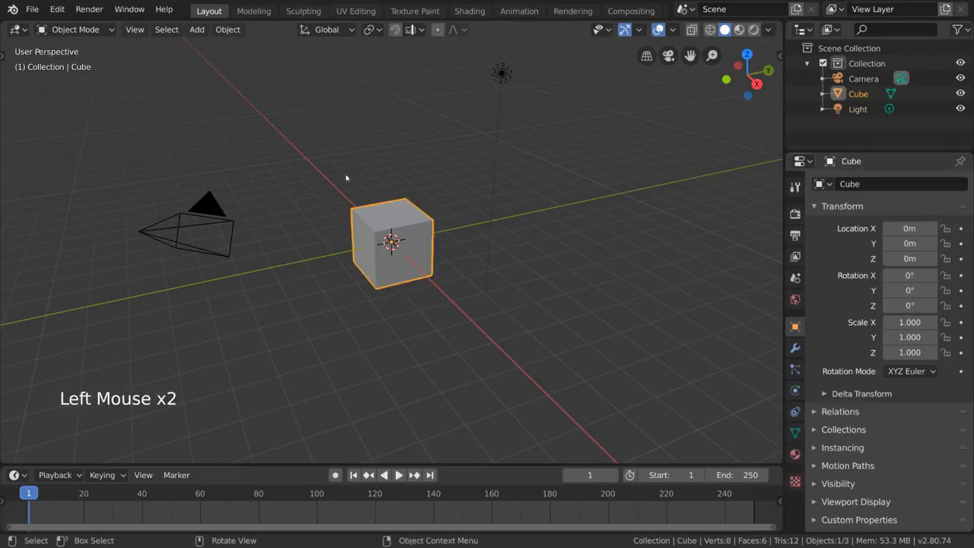
Deselect everything, select all objects with A, then open Edit > Preferences.
left_click(314, 205)
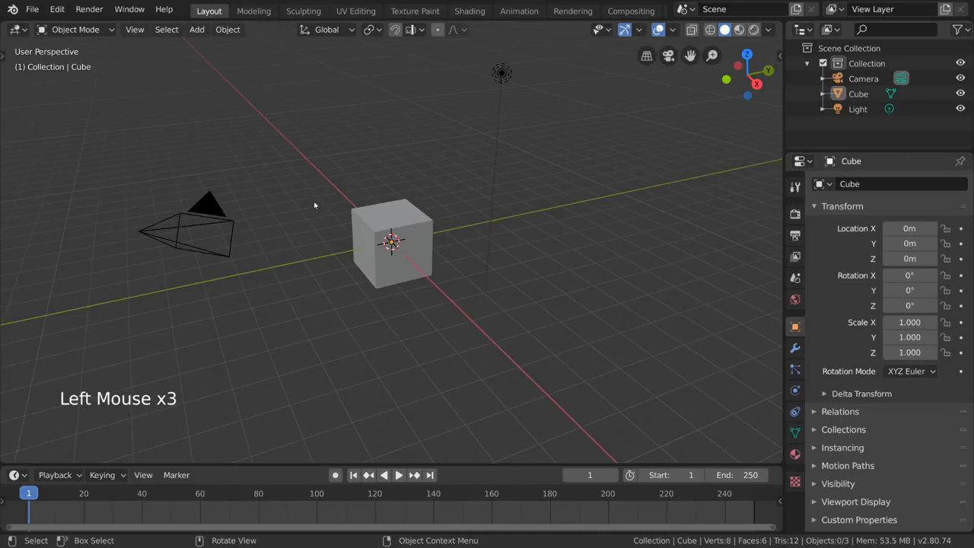
key("a")
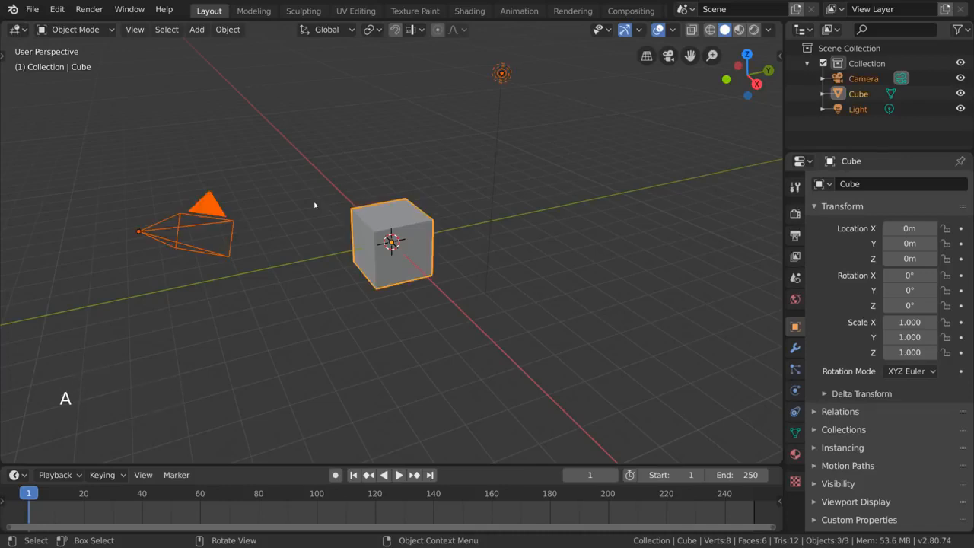
key("alt+a")
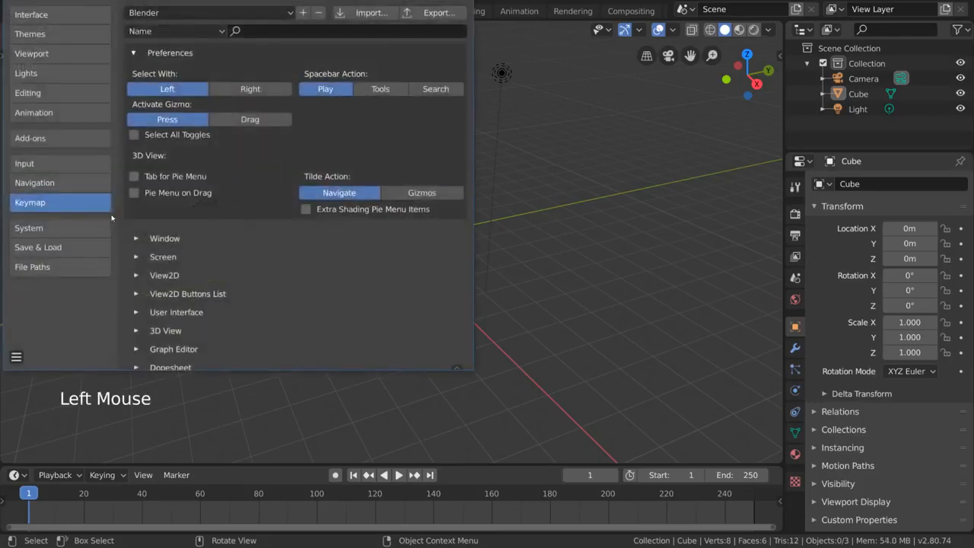
left_click(250, 88)
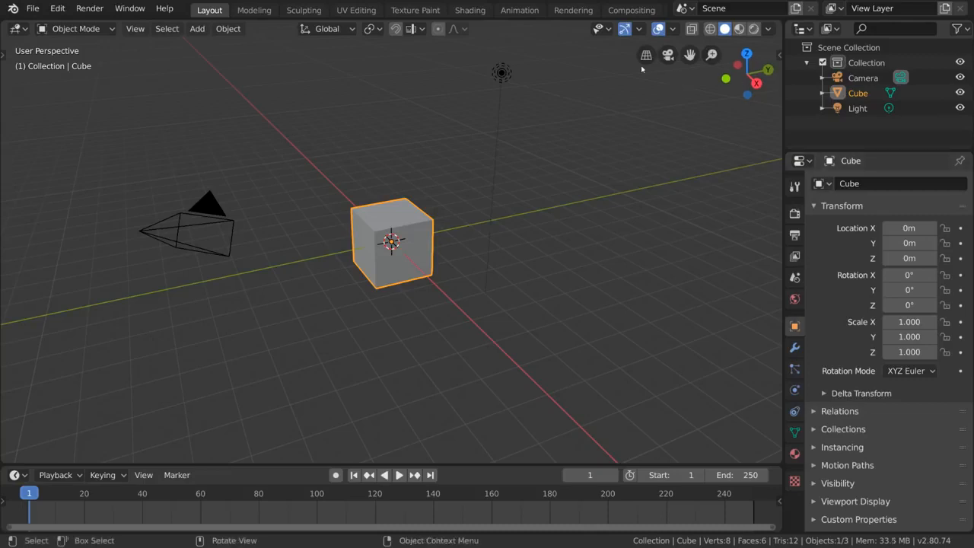
mouse_move(693, 149)
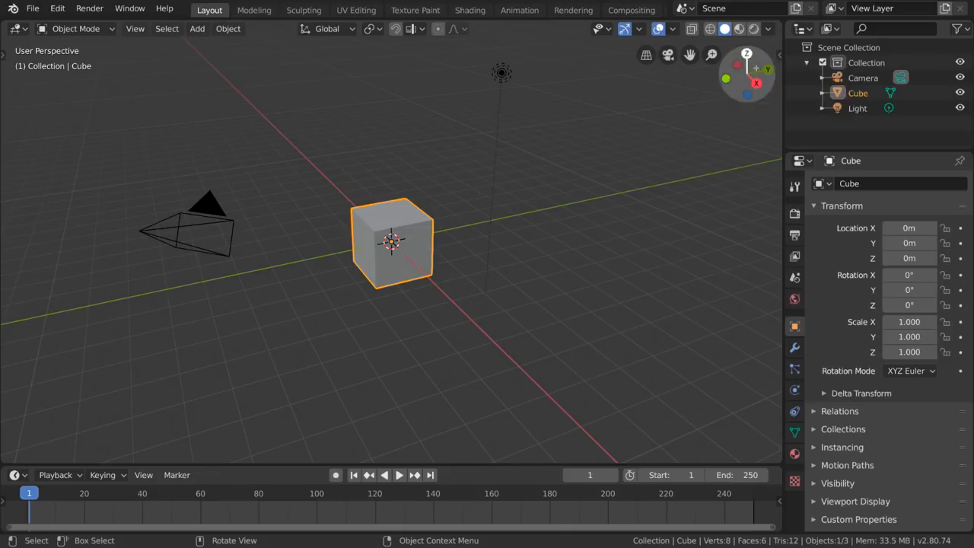
mouse_move(745, 54)
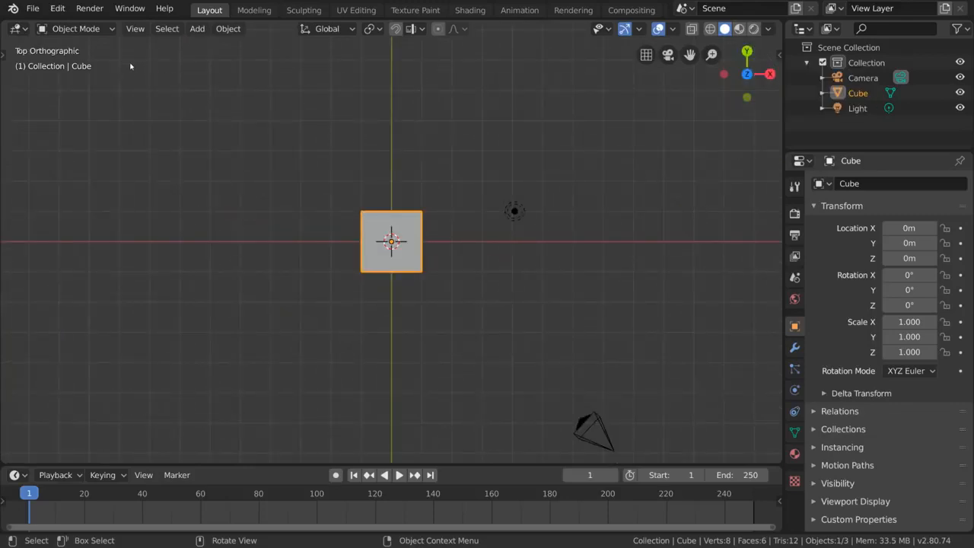
mouse_move(484, 167)
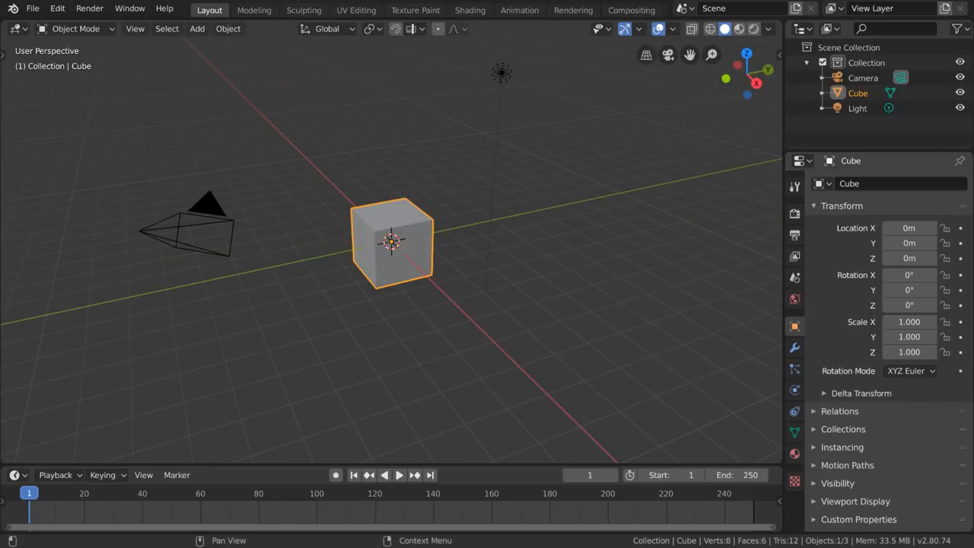
mouse_move(642, 305)
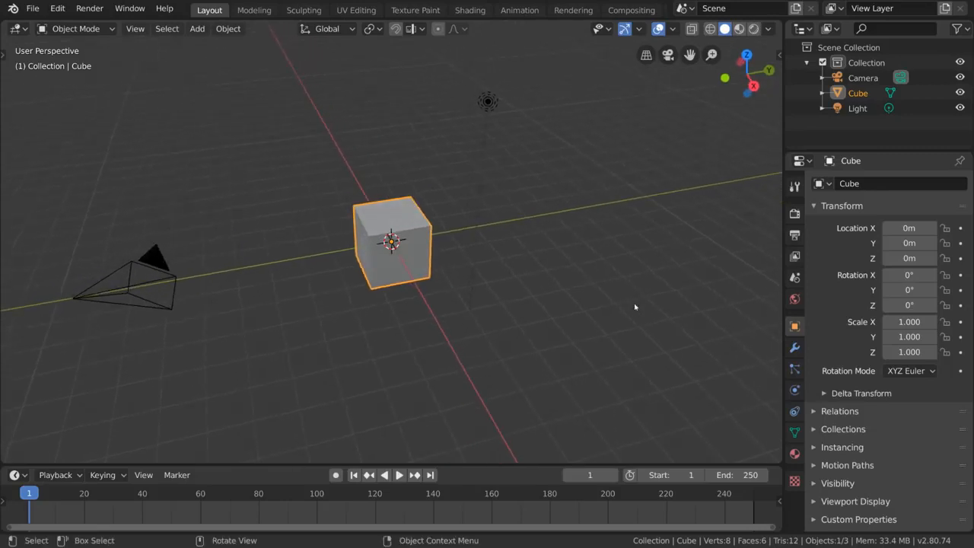
mouse_move(669, 191)
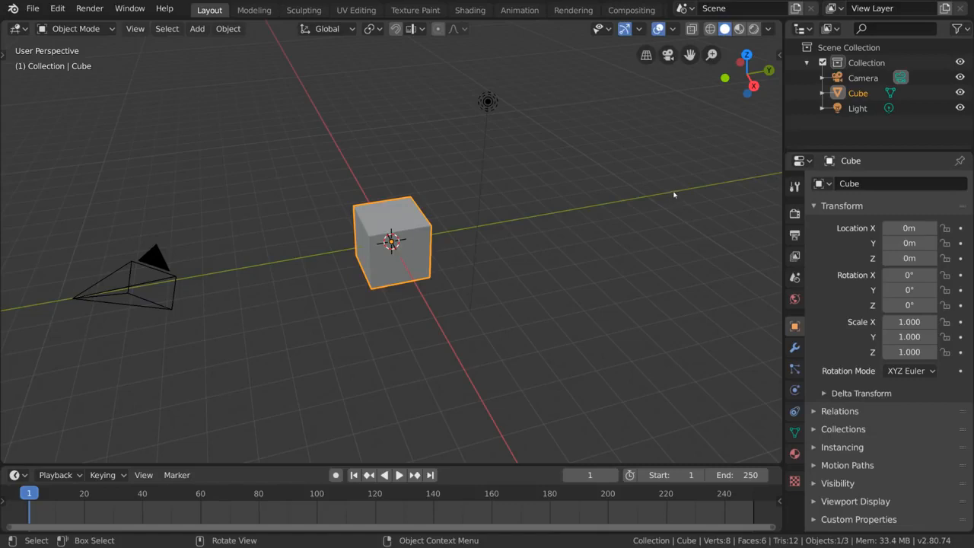
mouse_move(676, 292)
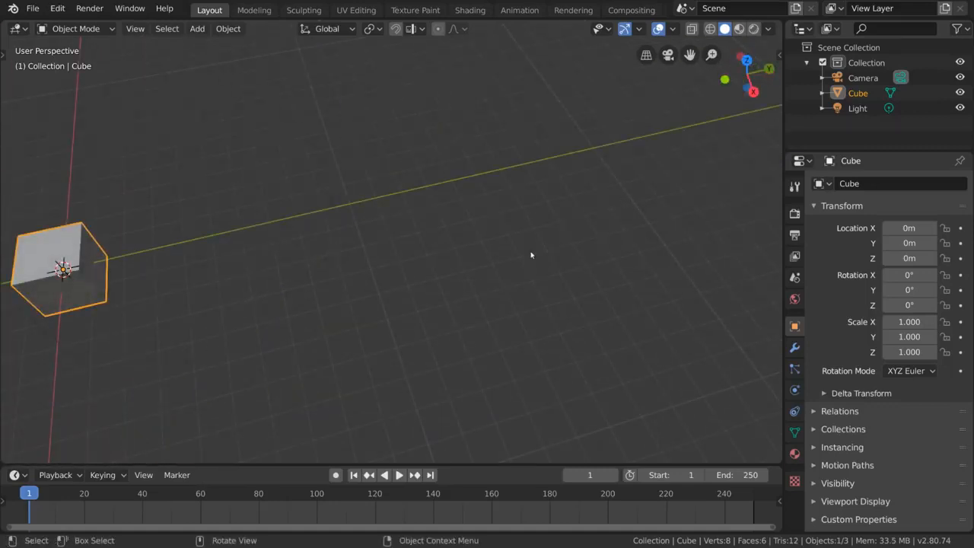
Pan the view with Shift+middle-mouse so the cube sits at the far left.
key("shift")
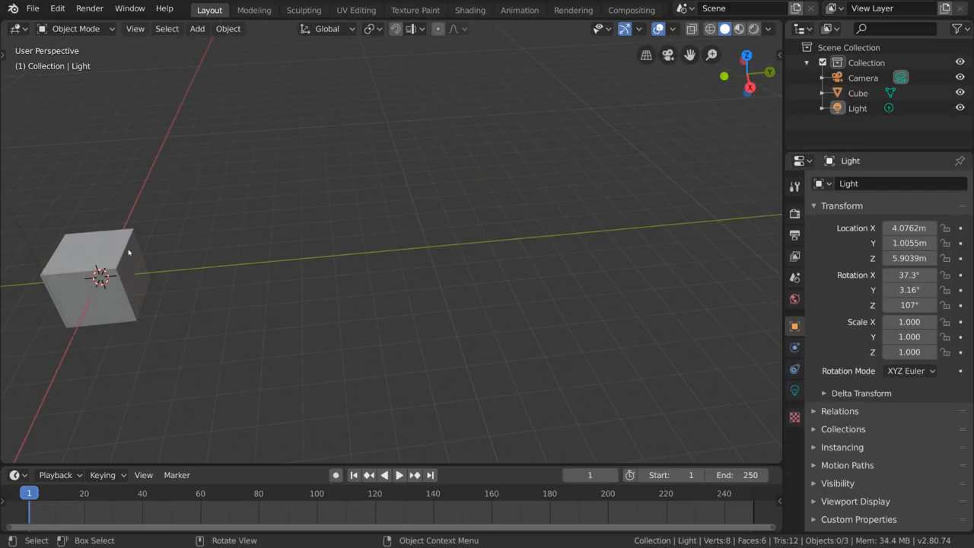
Select the cube, frame it with View > Frame Selected, then zoom in and out.
left_click(122, 258)
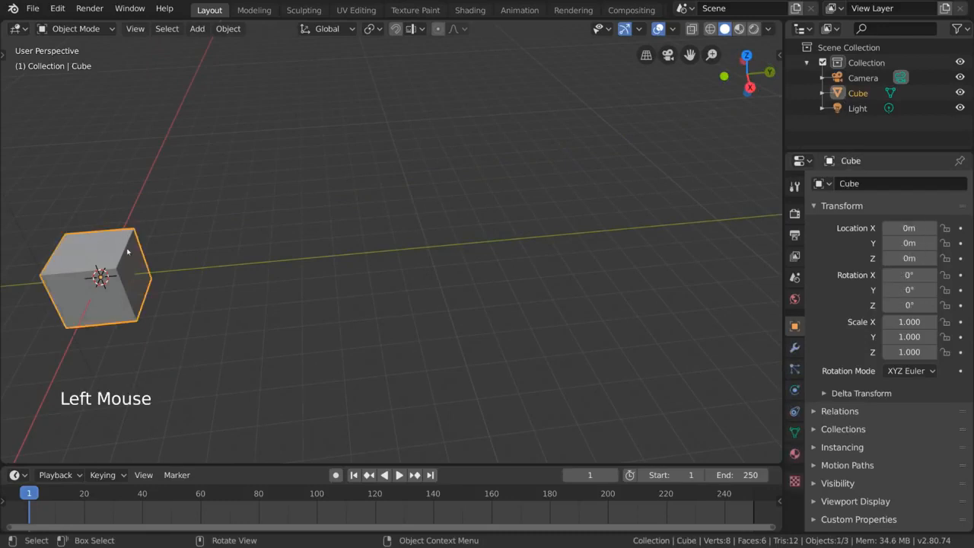
left_click(134, 27)
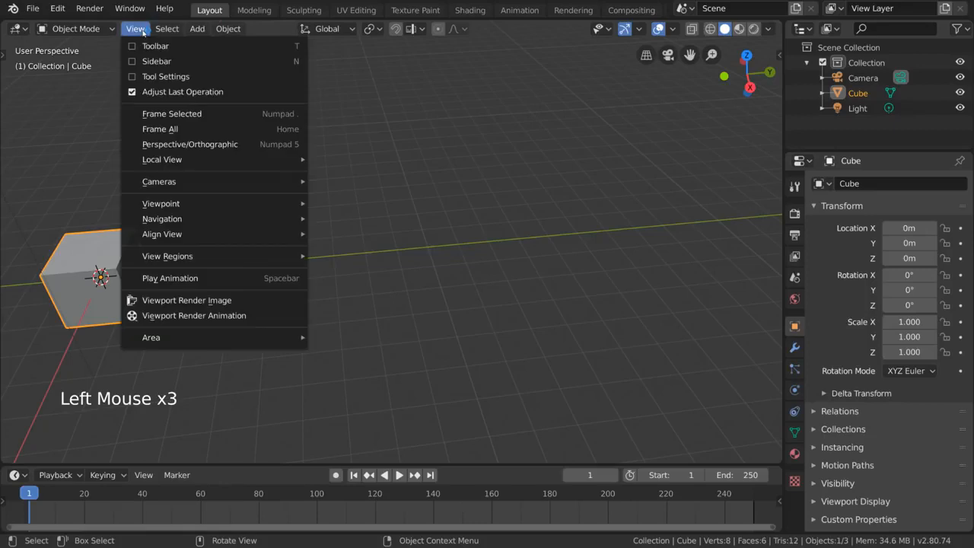
left_click(170, 112)
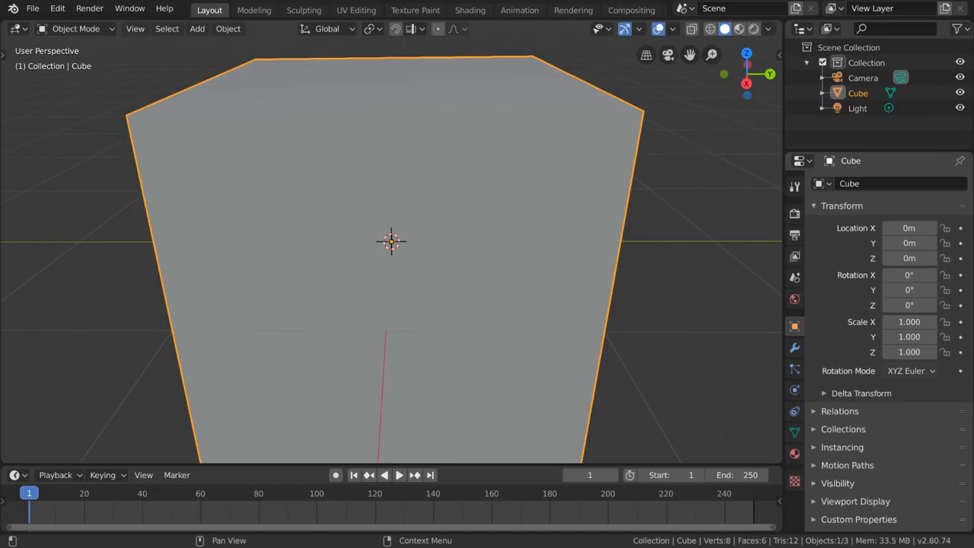
mouse_move(712, 55)
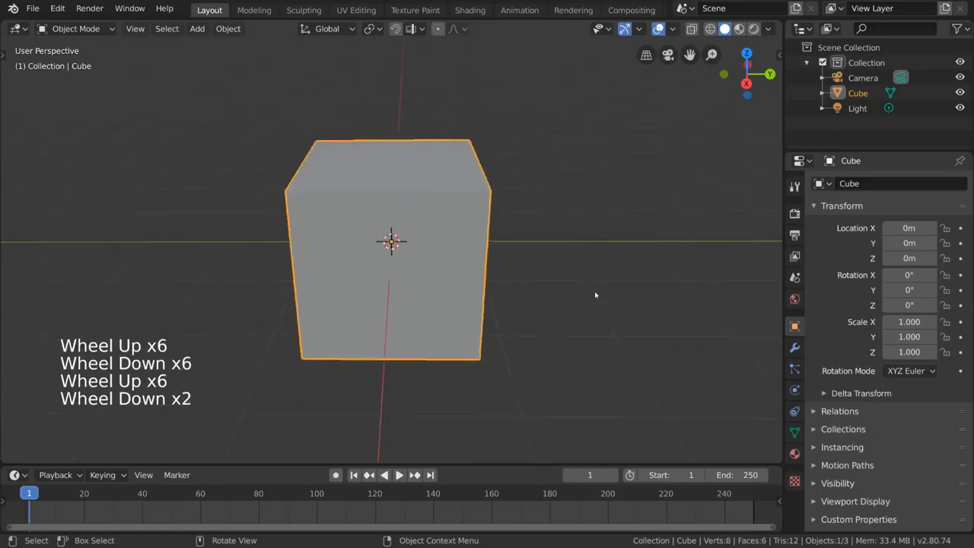
scroll("up", 3)
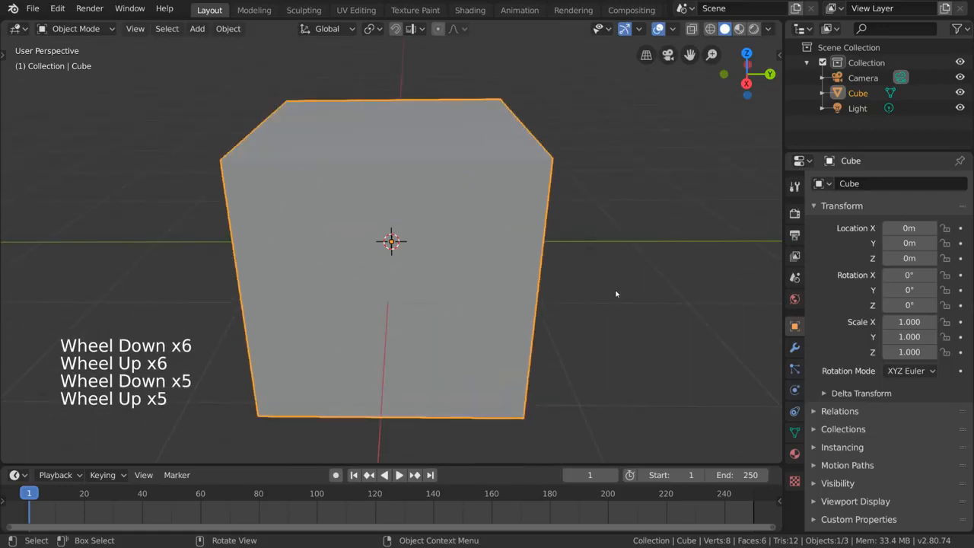
scroll("down", 3)
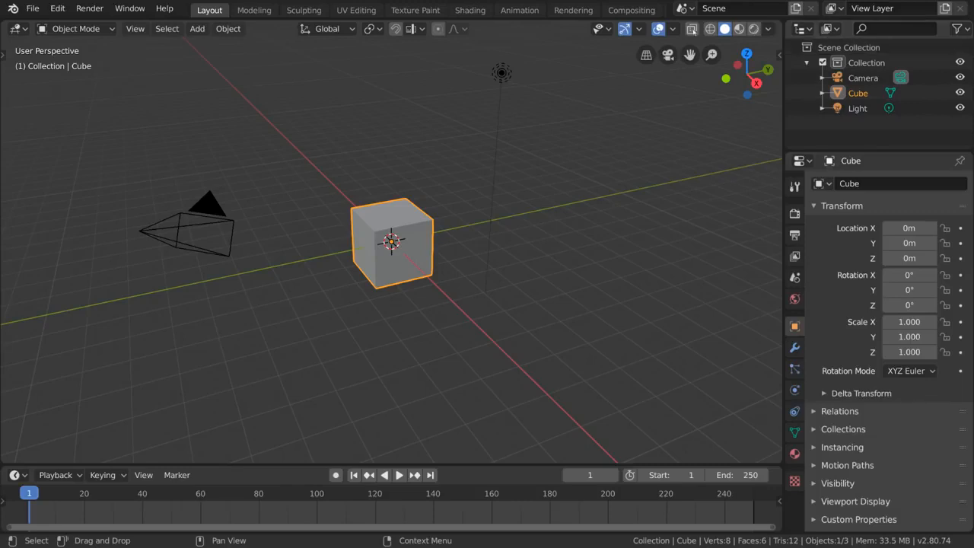
mouse_move(657, 62)
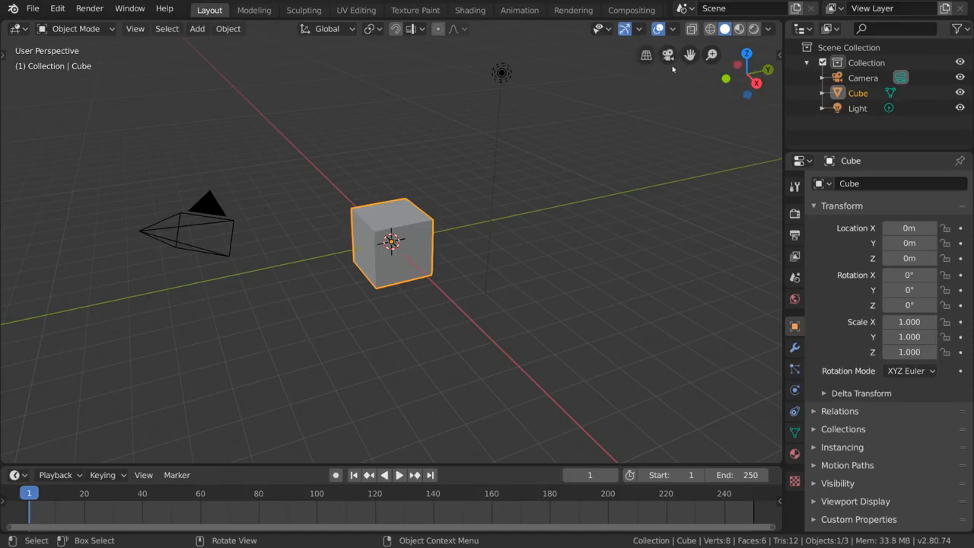
Duplicate the cube repeatedly to build the row Cube.001 through Cube.005.
left_click(667, 55)
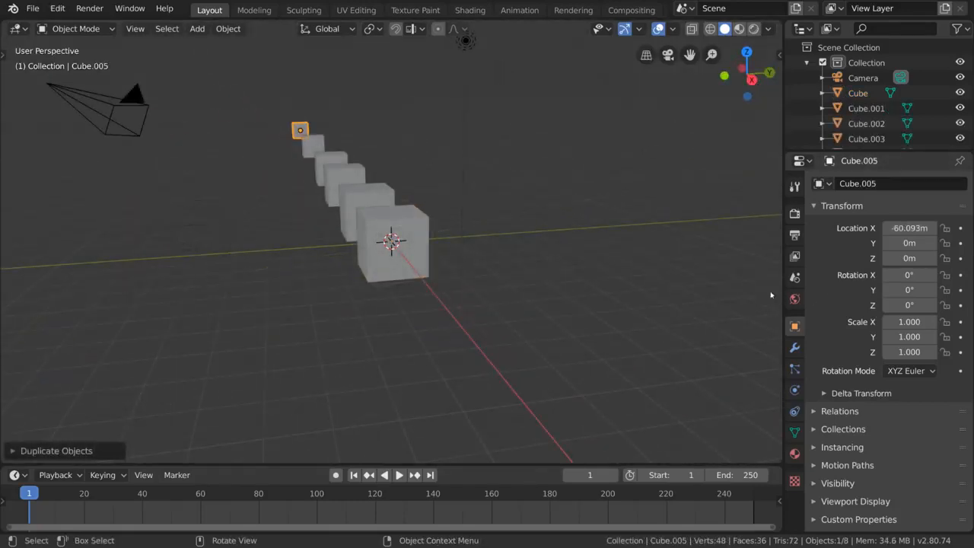
mouse_move(628, 248)
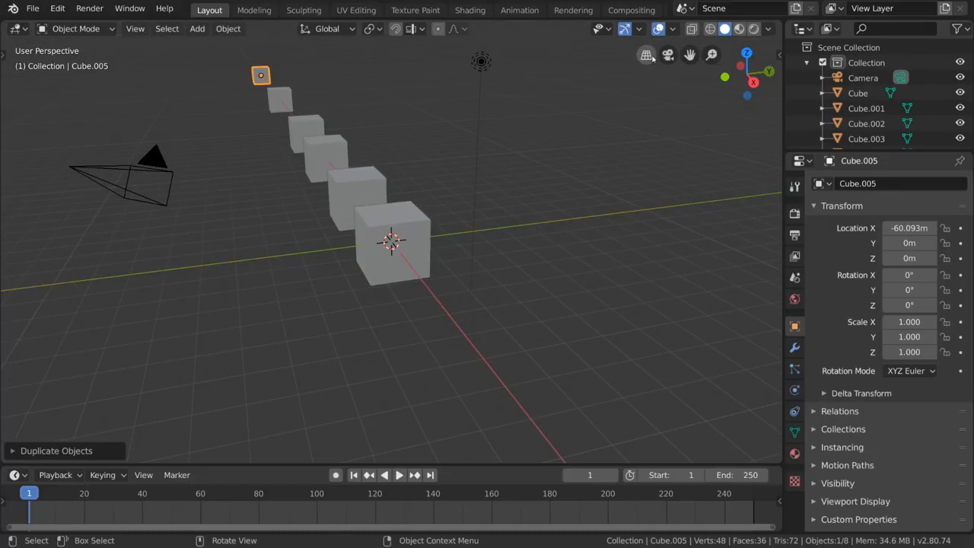
mouse_move(599, 192)
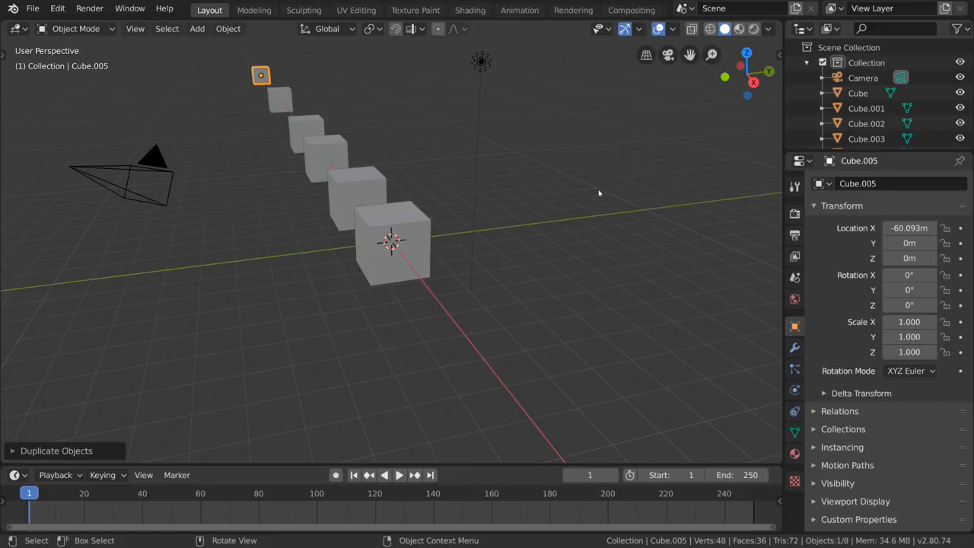
mouse_move(598, 192)
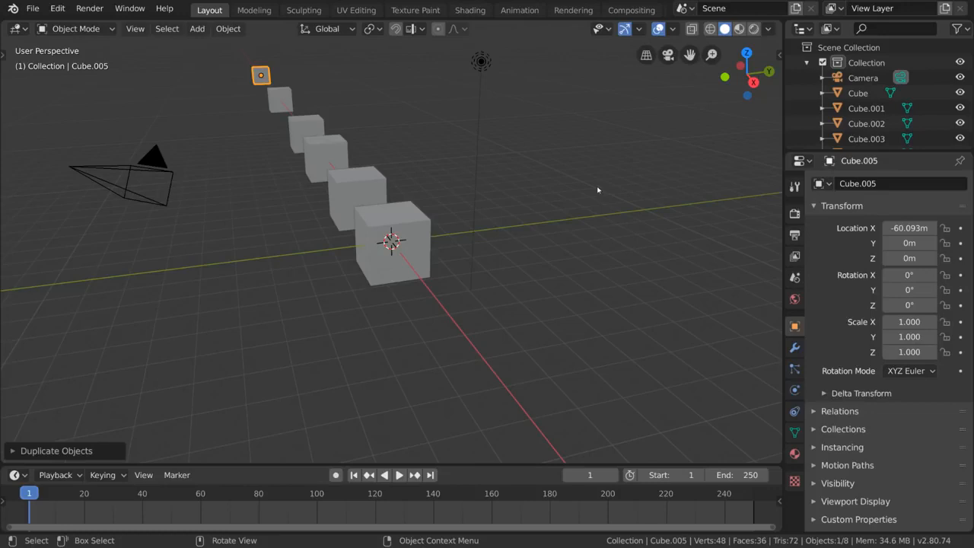